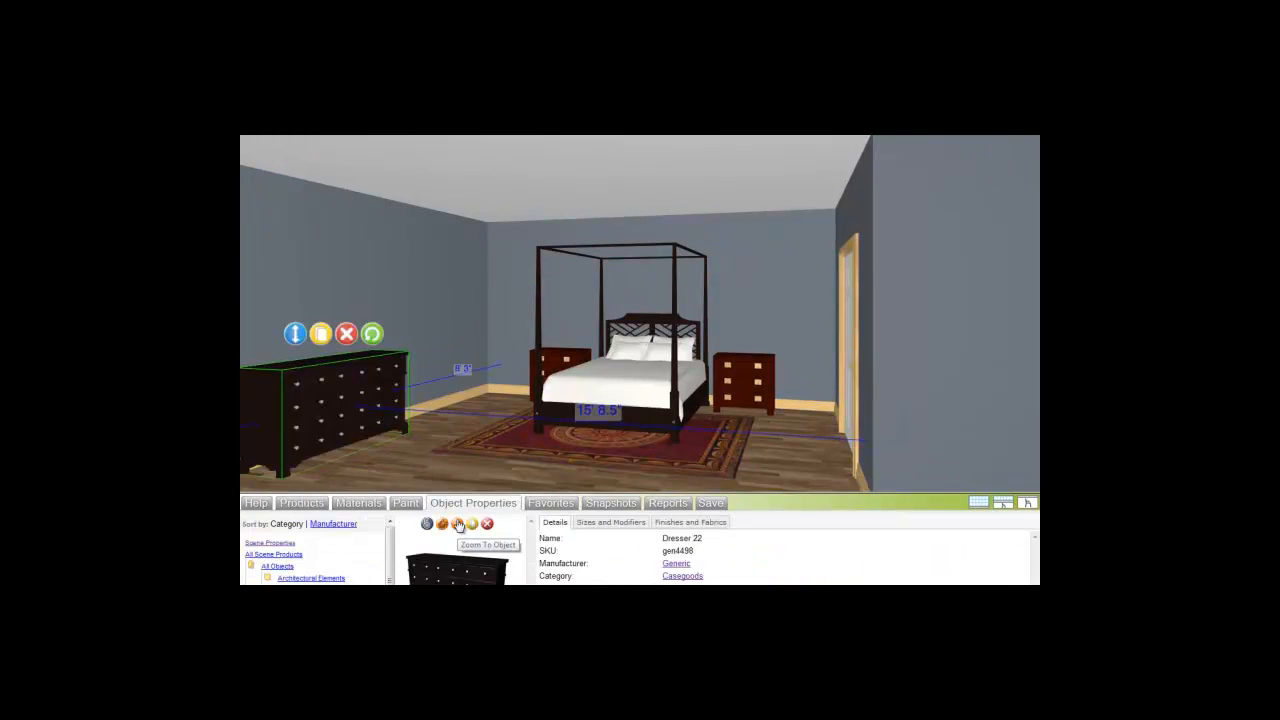
- Zoom in and orbit the 3D view until the dark dresser faces the camera straight on
click(456, 524)
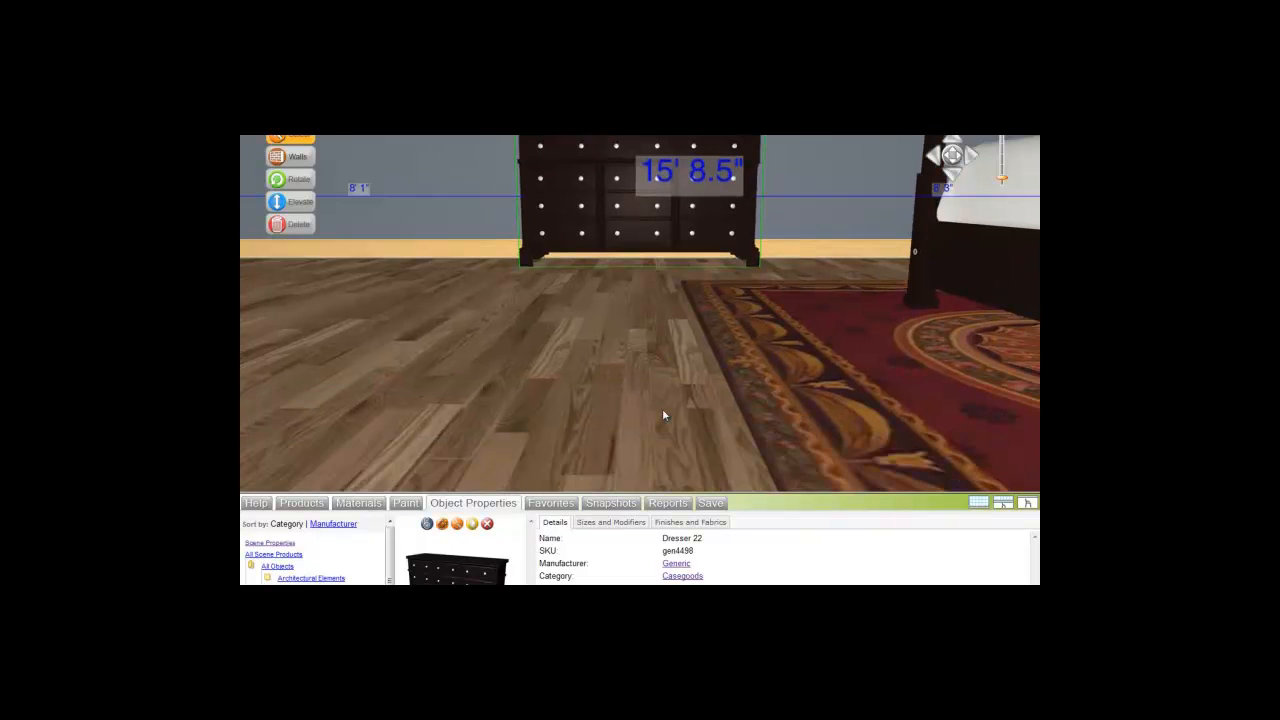
click(300, 504)
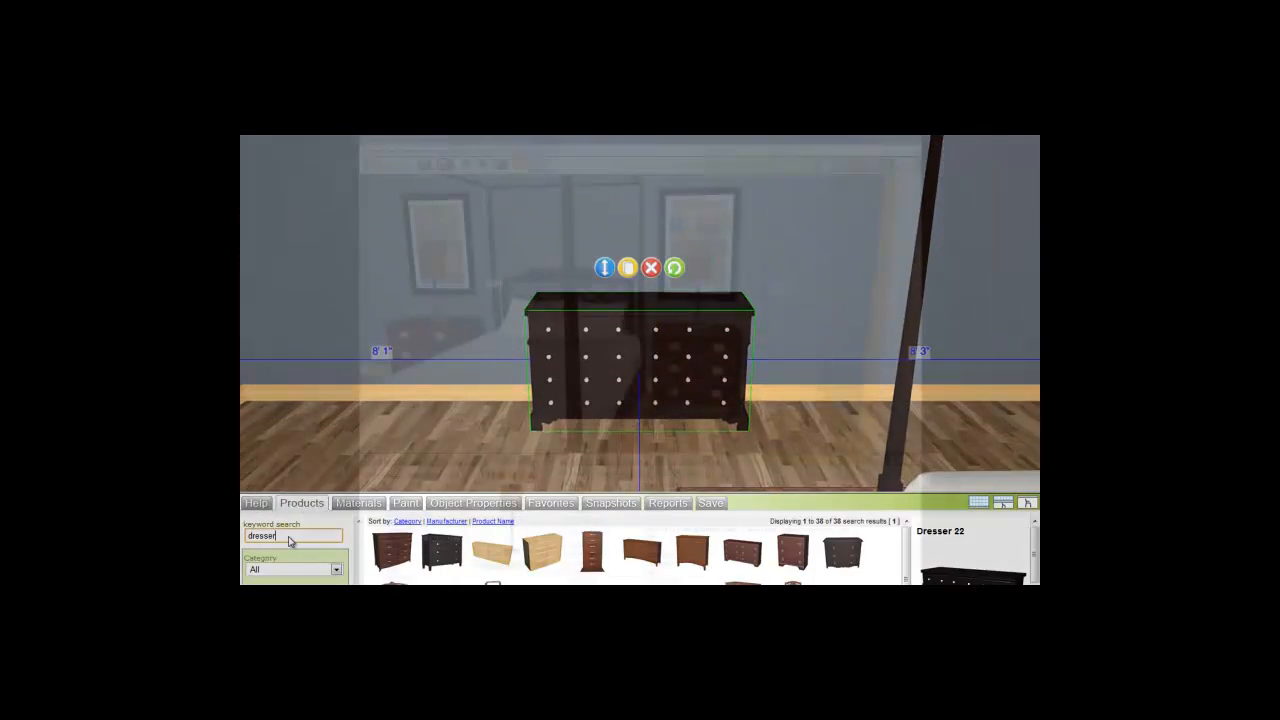